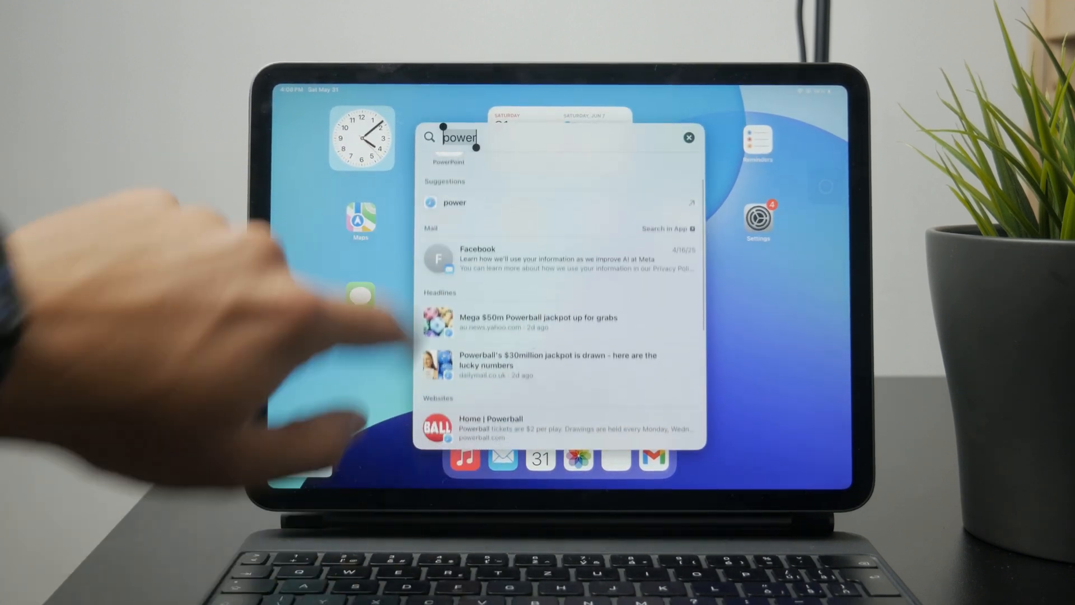
# Step: Launch PowerPoint from the Spotlight results for 'power'
pyautogui.click(448, 144)
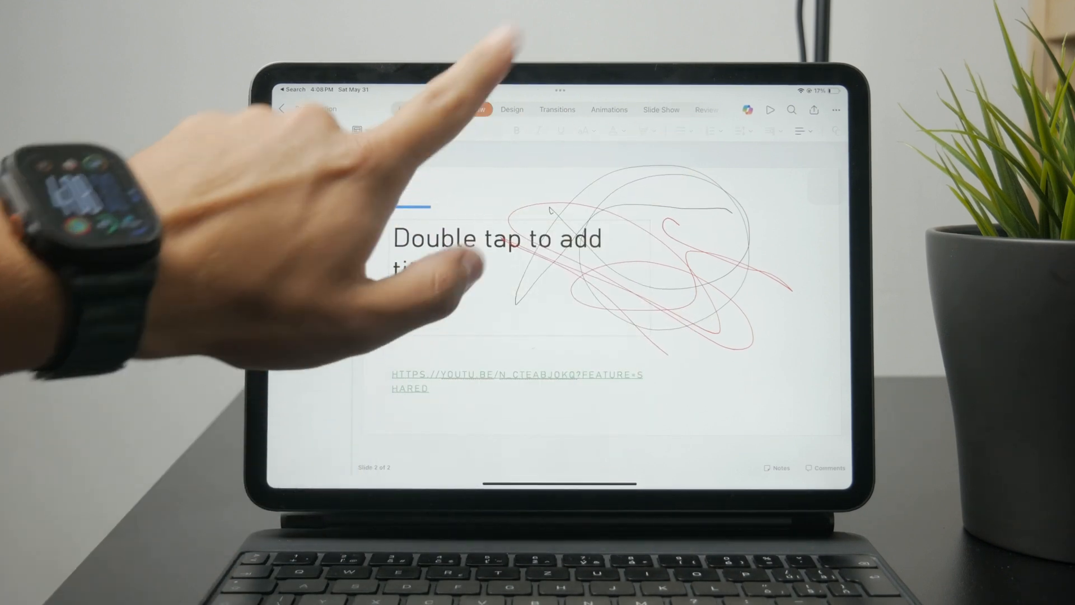
# Step: Show the Draw tab's pen, pencil and highlighter tools above the slide
pyautogui.click(476, 109)
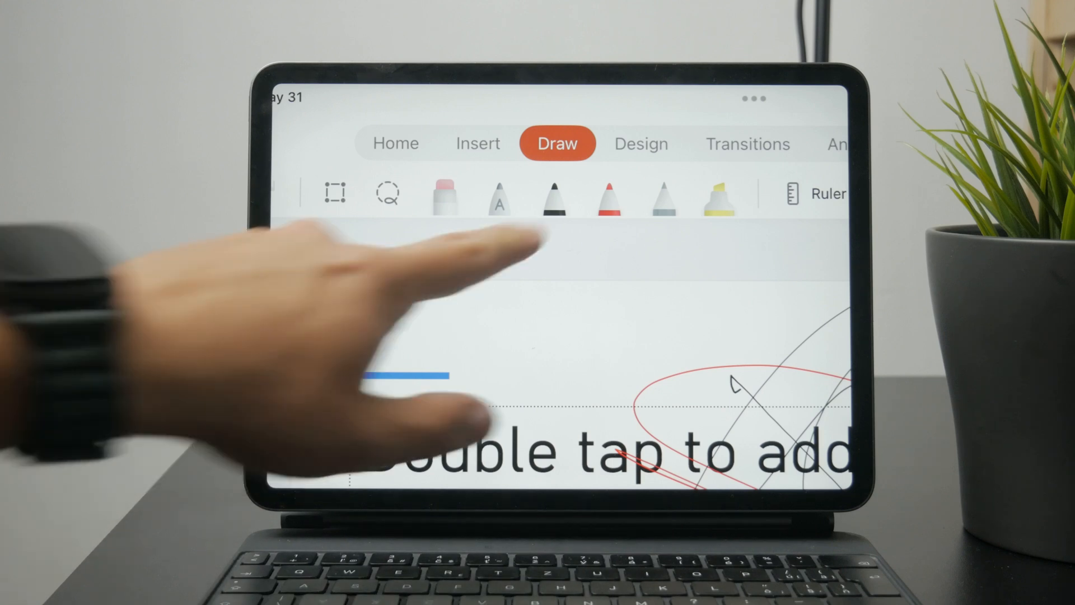
# Step: Pick a new stroke thickness from the selected pen's formatting options
pyautogui.click(552, 195)
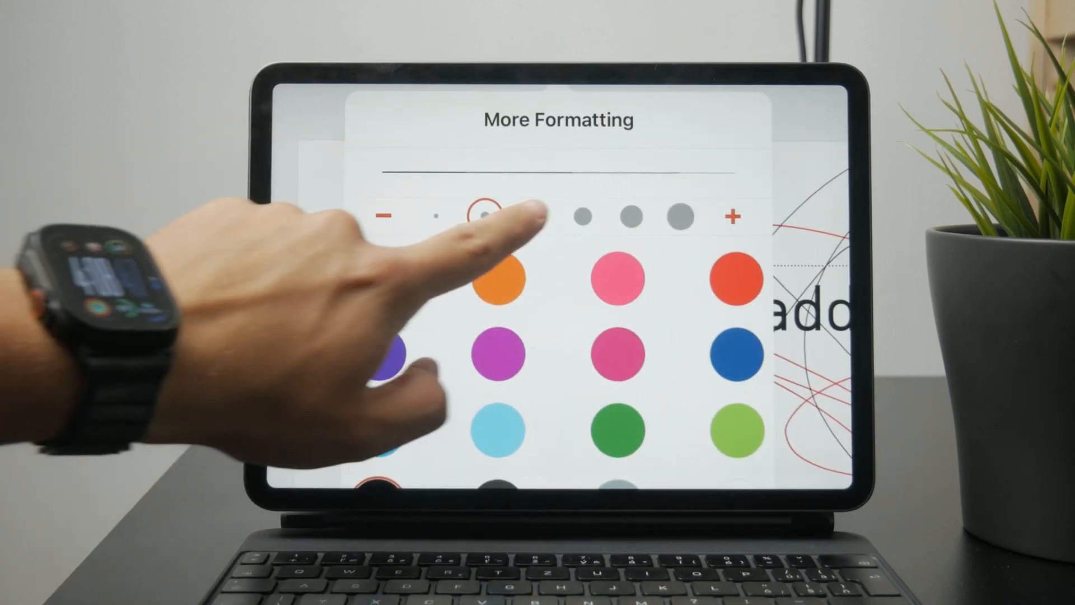
pyautogui.click(630, 217)
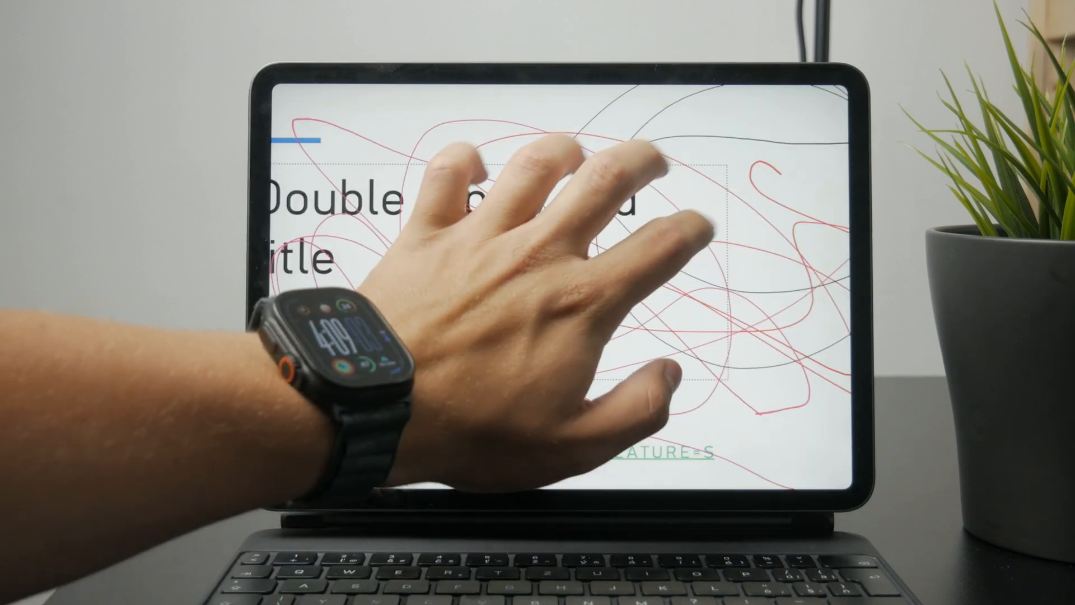
# Step: Scribble looping red ink lines across the title placeholder and earlier black sketch
pyautogui.click(478, 169)
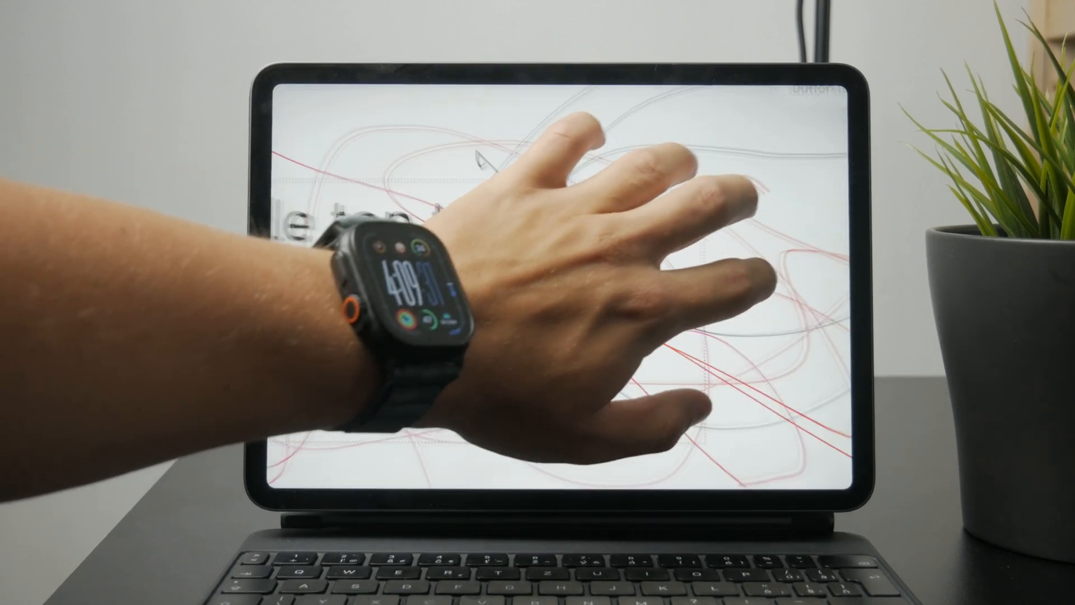
pyautogui.click(677, 163)
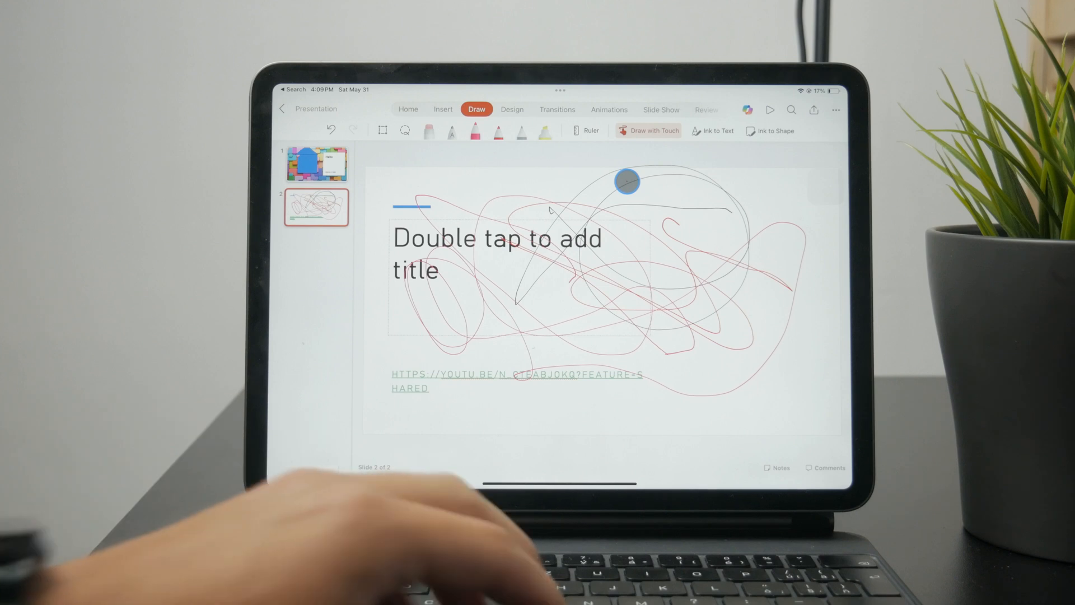
# Step: Leave PowerPoint for the iPad home screen with the Globe+H shortcut
pyautogui.press('home')
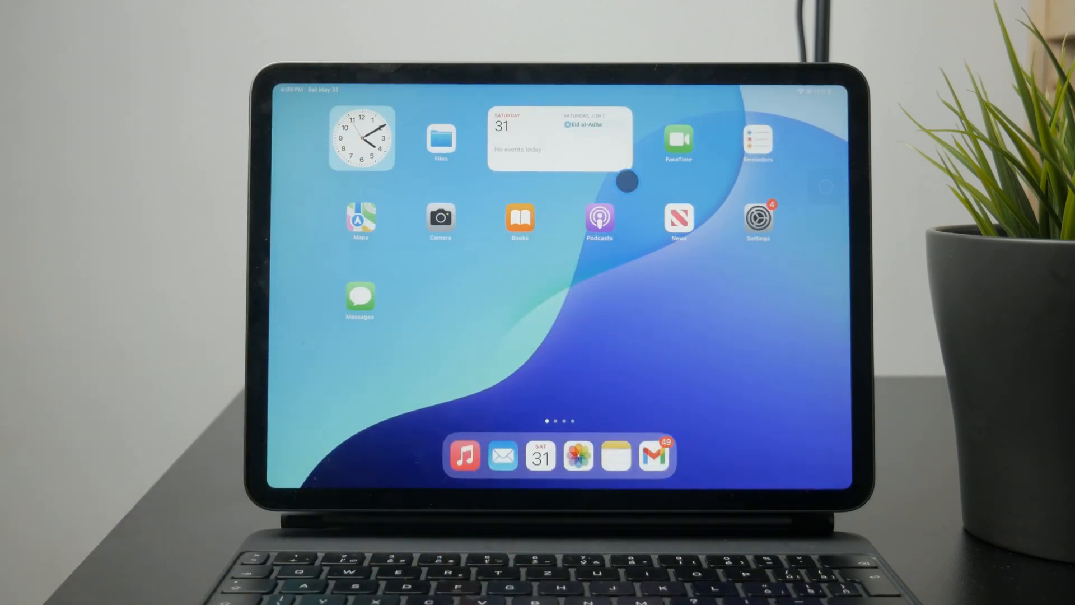